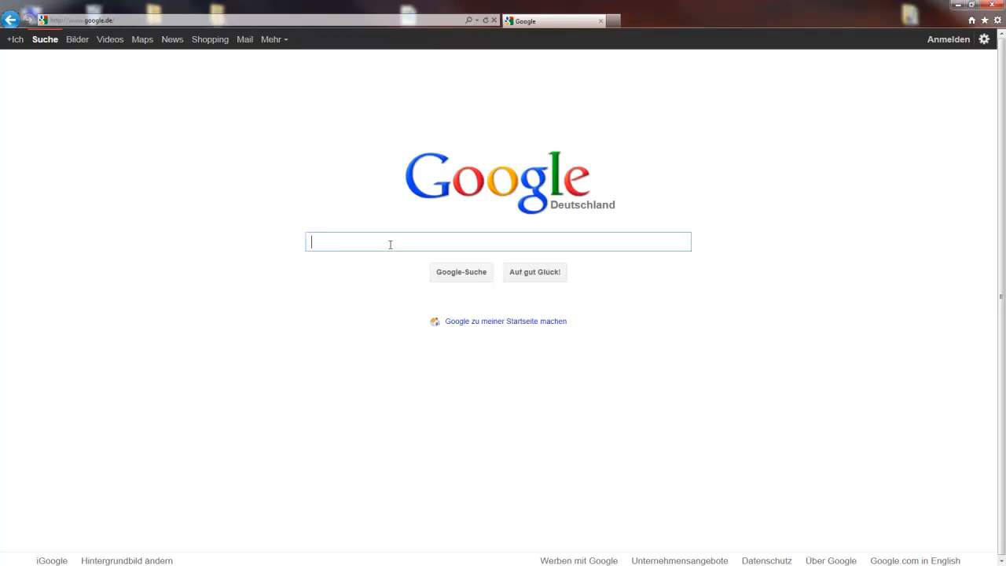
- Search Google for 'visual studio 2010 english'
text(visual studio 2010 english)
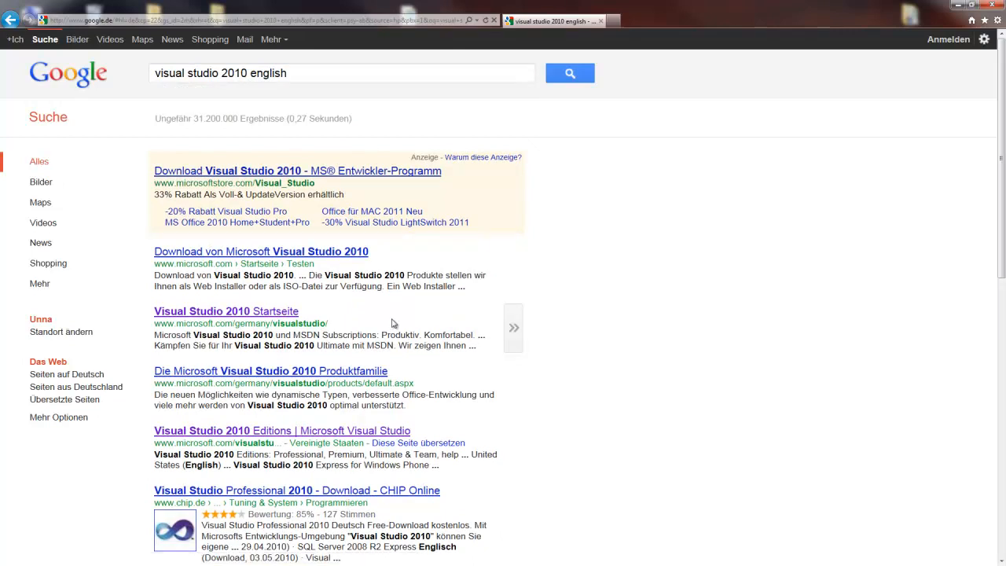
mouse_move(417, 310)
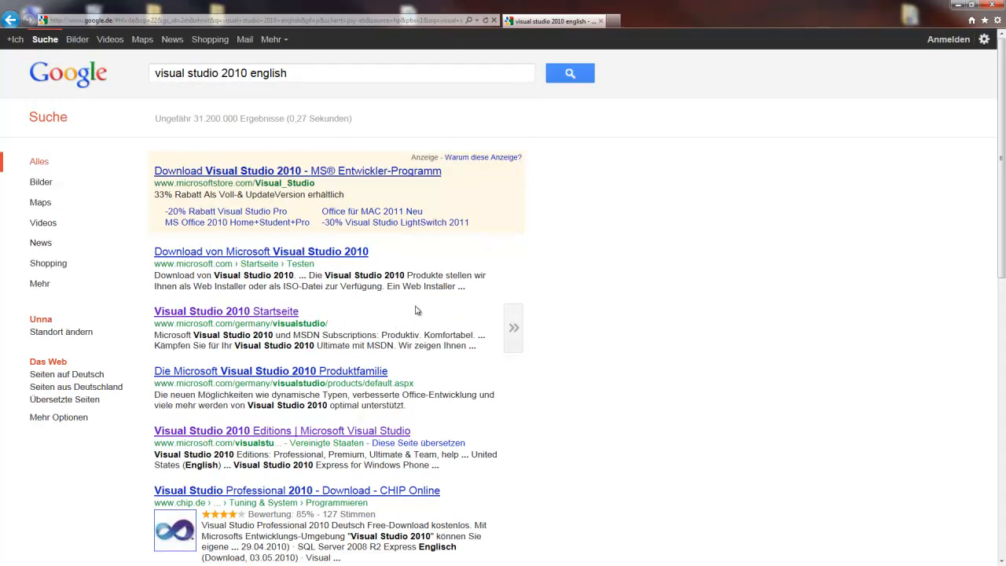
mouse_move(280, 431)
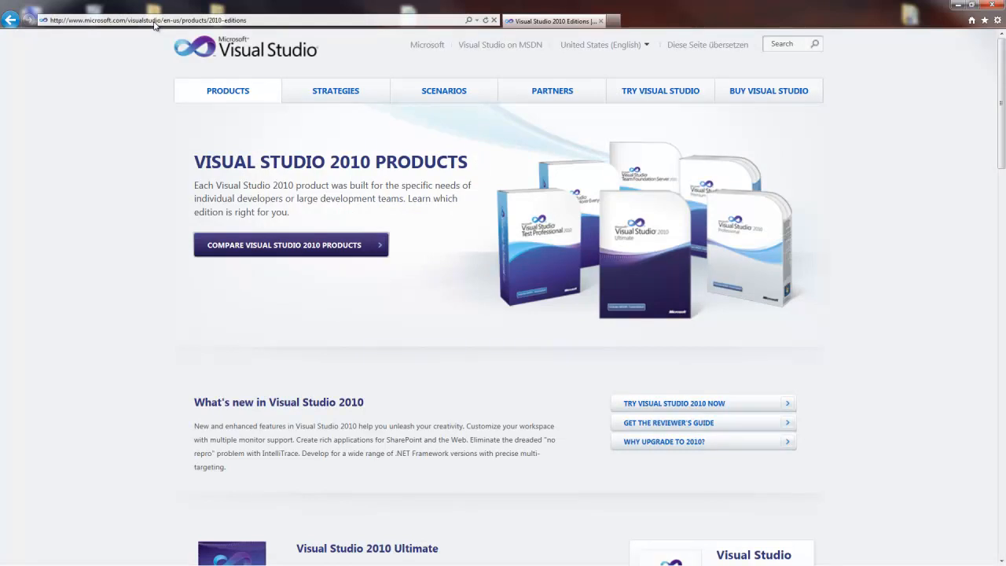
mouse_move(177, 26)
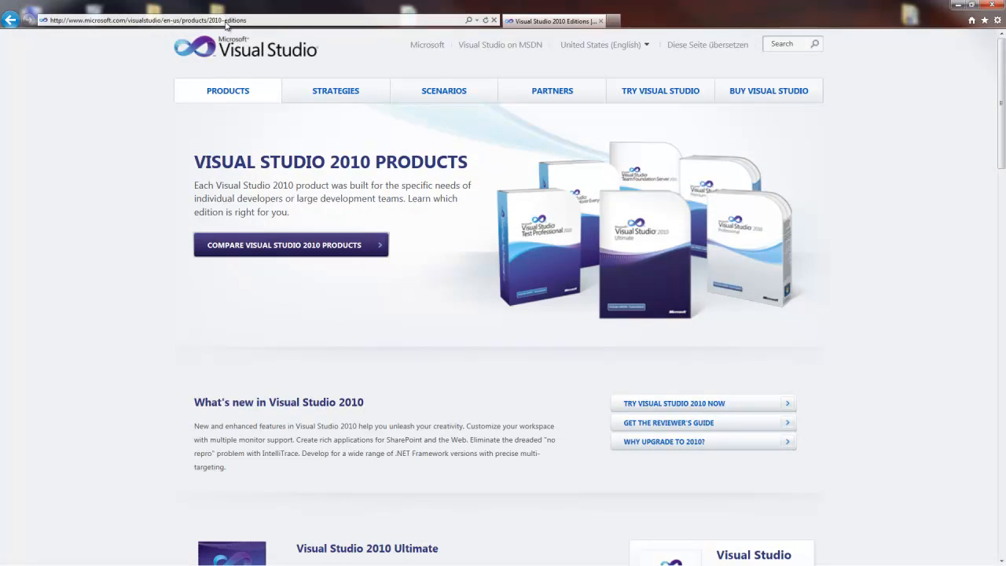
mouse_move(121, 172)
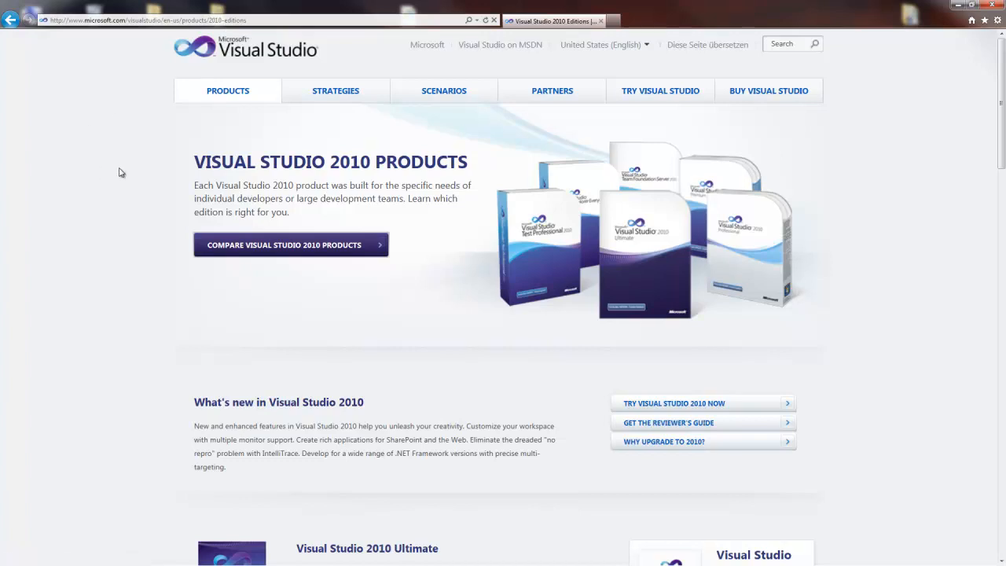
- Scroll to the Express products and open the Visual C# 2010 Express page
scroll(down, 3)
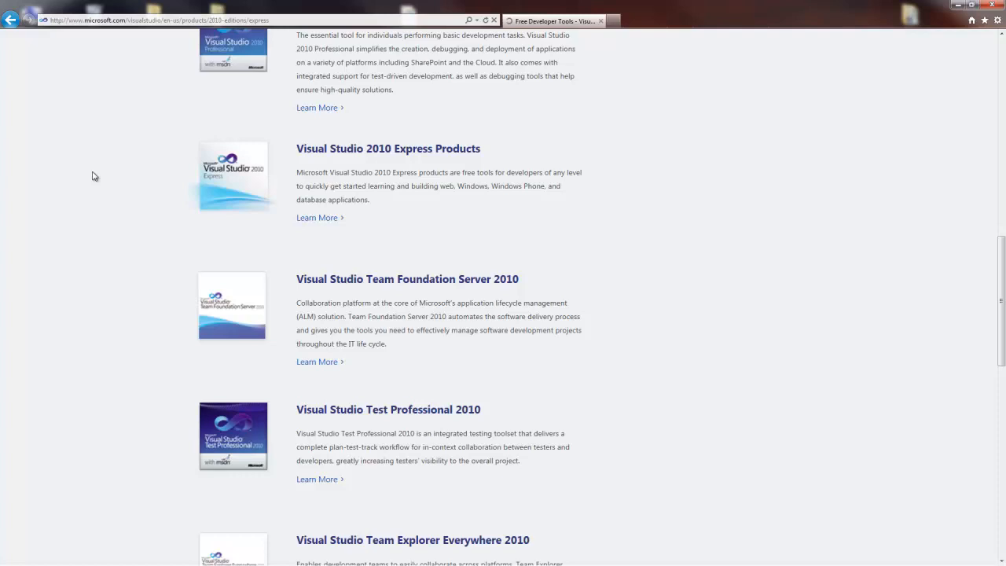
scroll(down, 3)
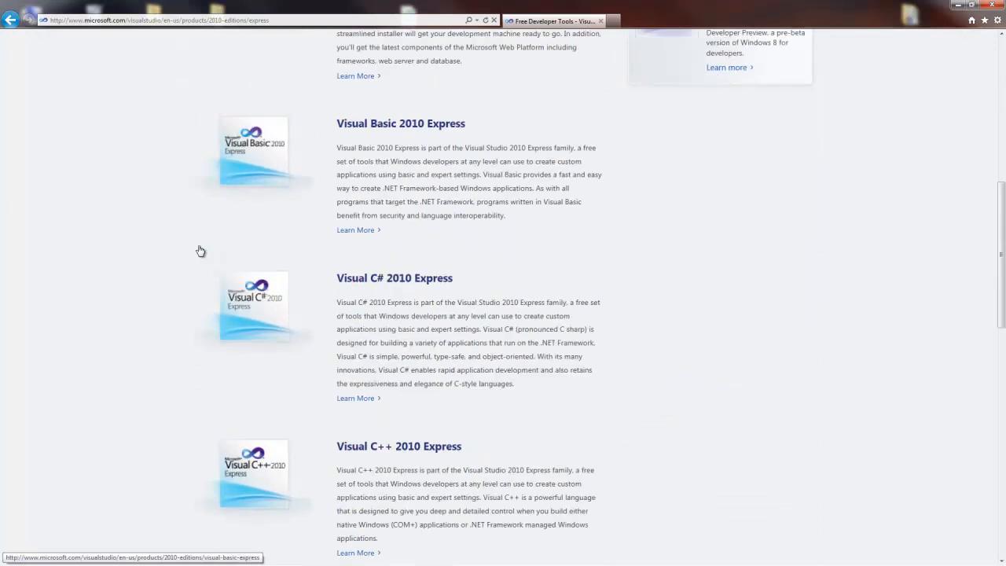
scroll(down, 3)
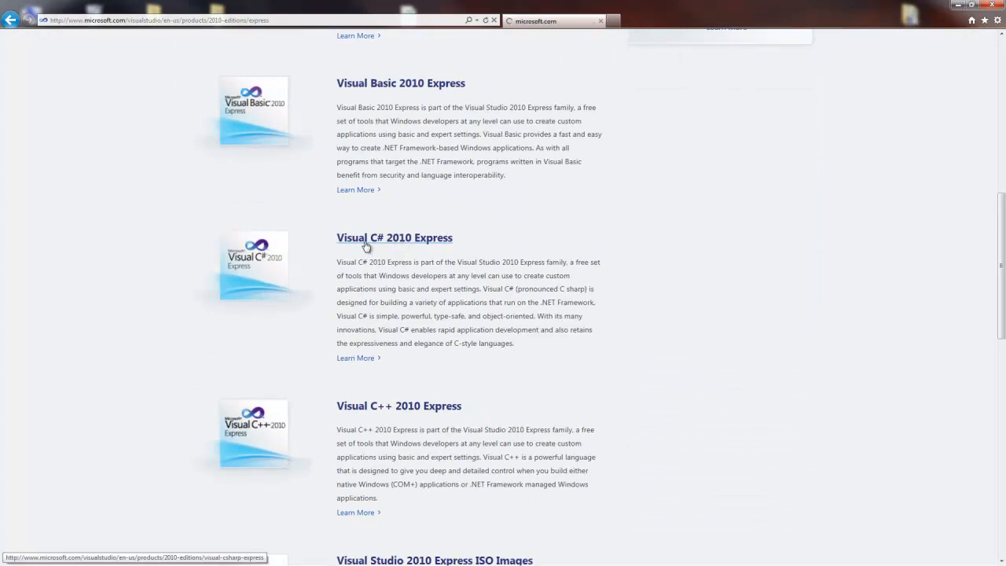
click(394, 237)
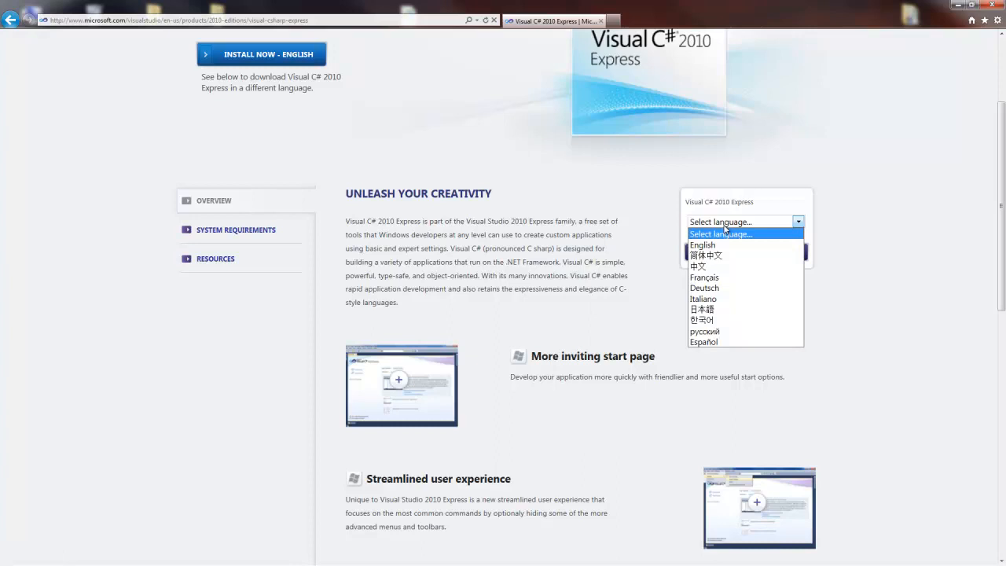
- Choose English, start the free Visual C# 2010 Express download, and run vcs_web.exe
click(702, 244)
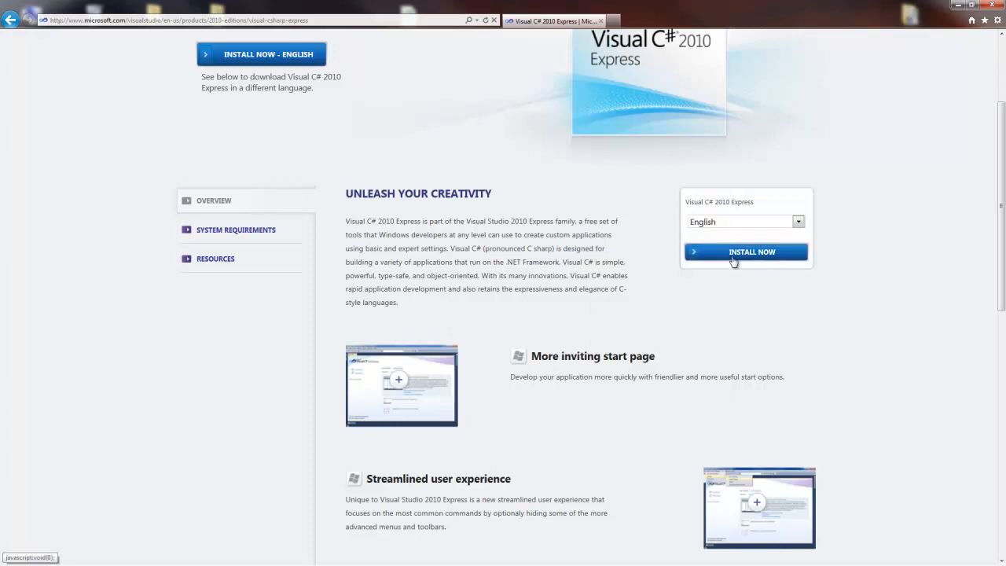
click(746, 252)
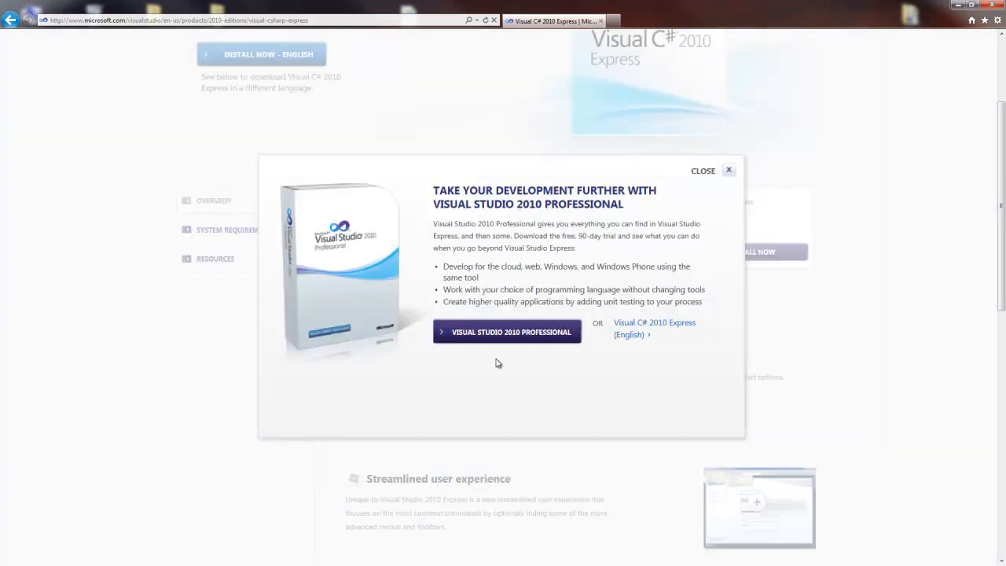
mouse_move(548, 236)
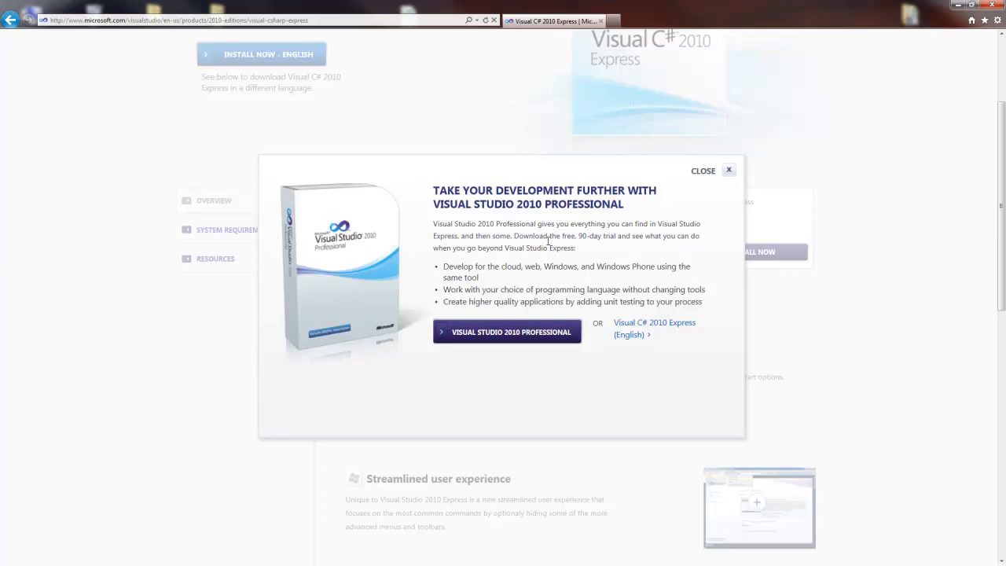
mouse_move(511, 339)
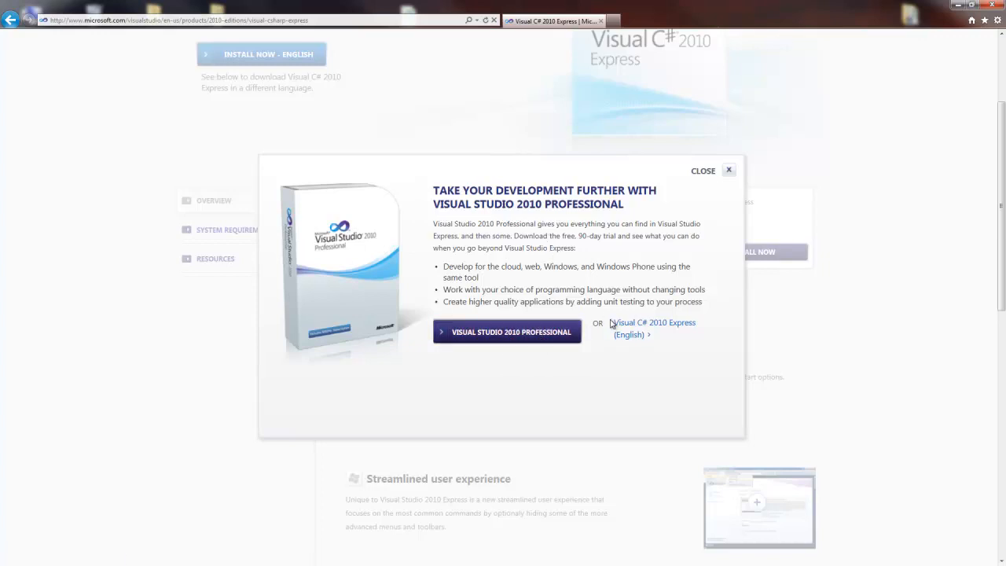
mouse_move(636, 344)
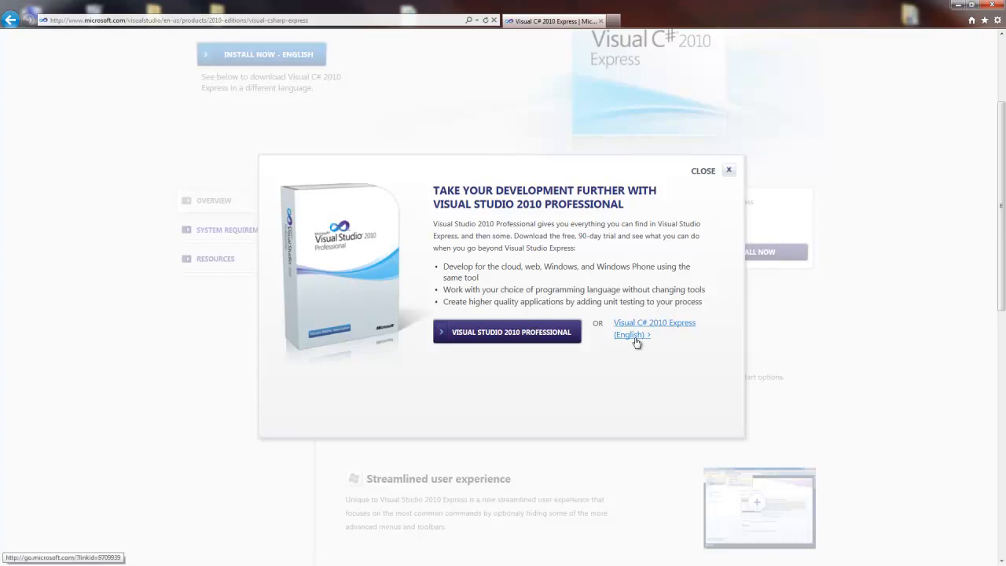
click(633, 328)
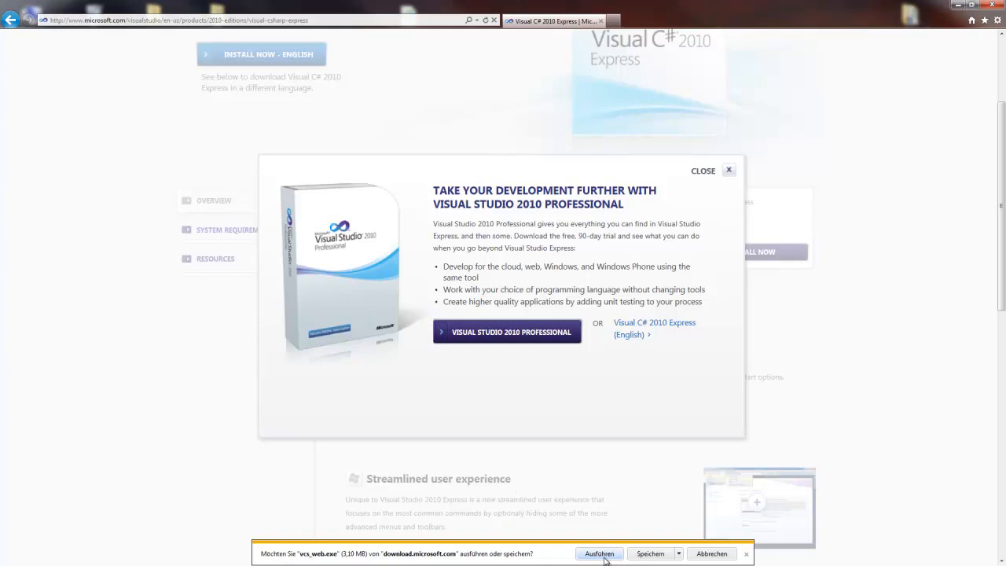
click(604, 552)
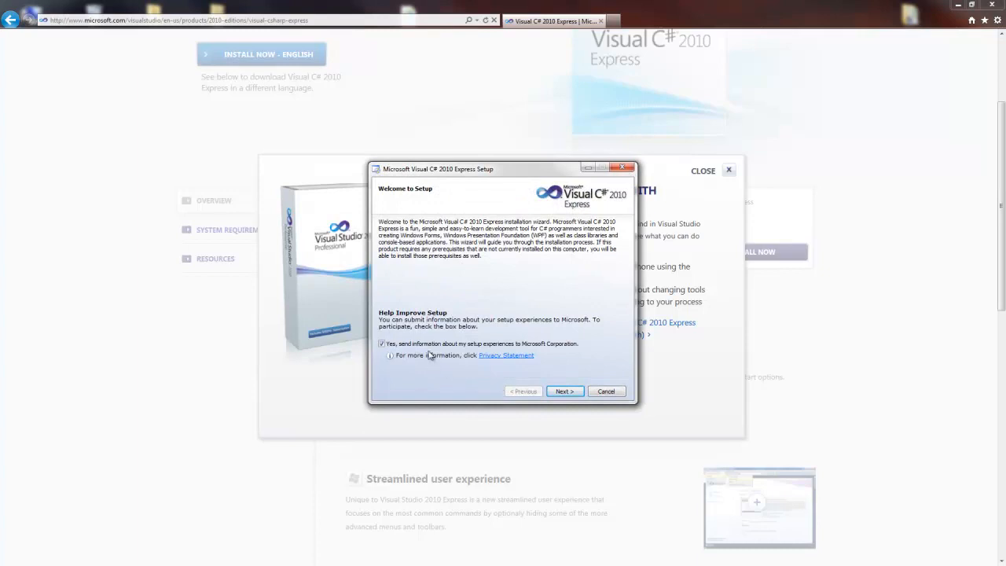
mouse_move(417, 346)
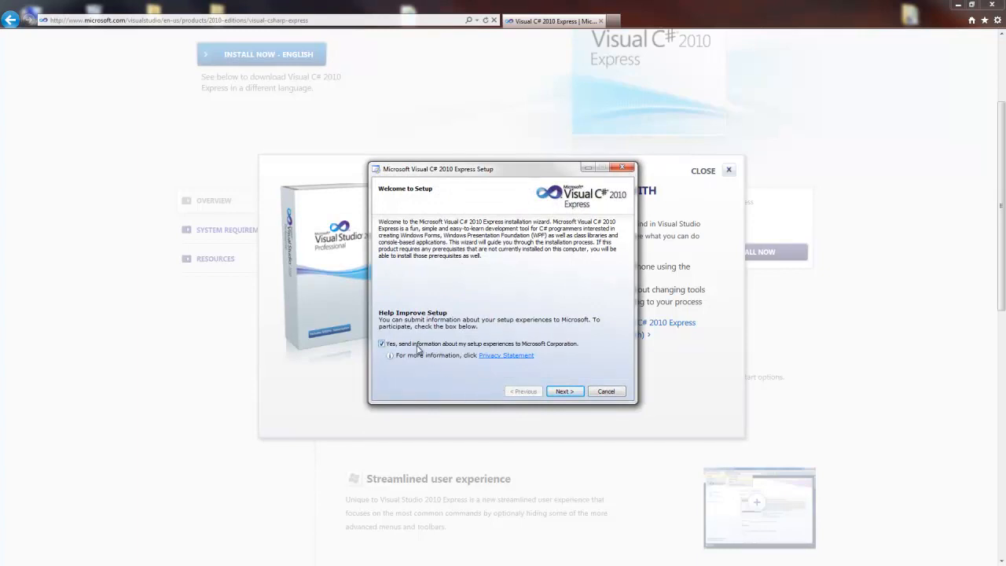
- Accept the license, step through setup until installation completes, then exit setup
click(565, 391)
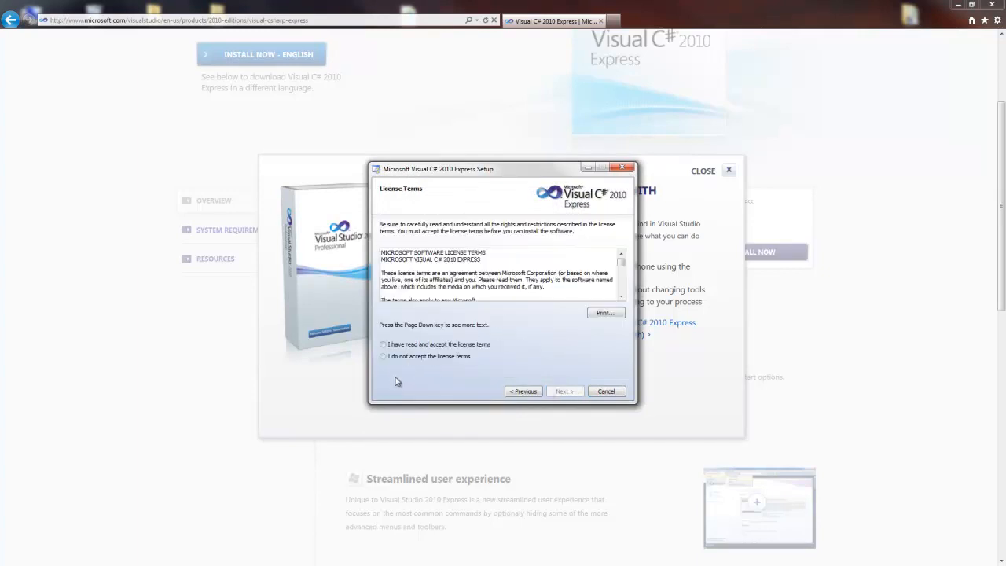
click(383, 345)
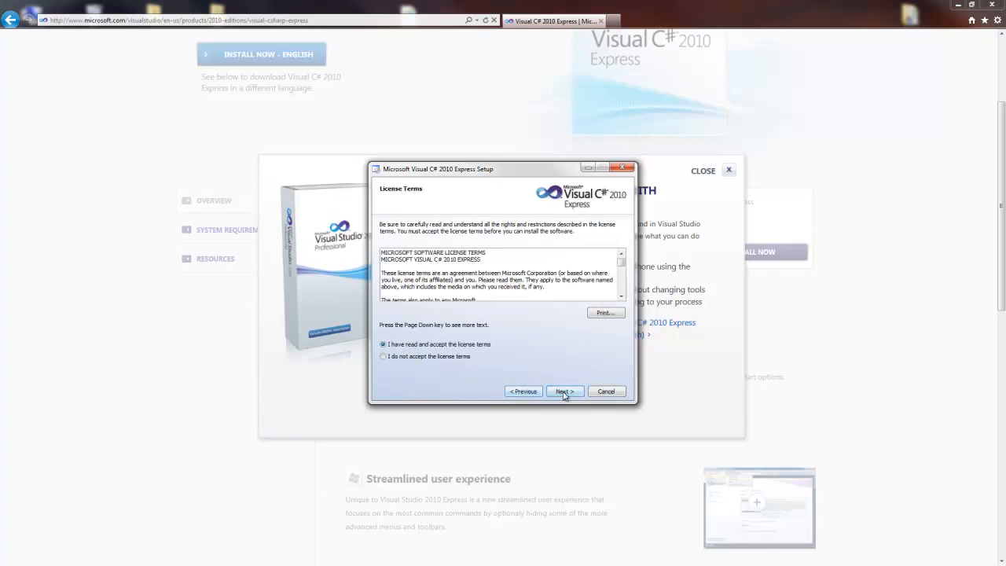
click(565, 391)
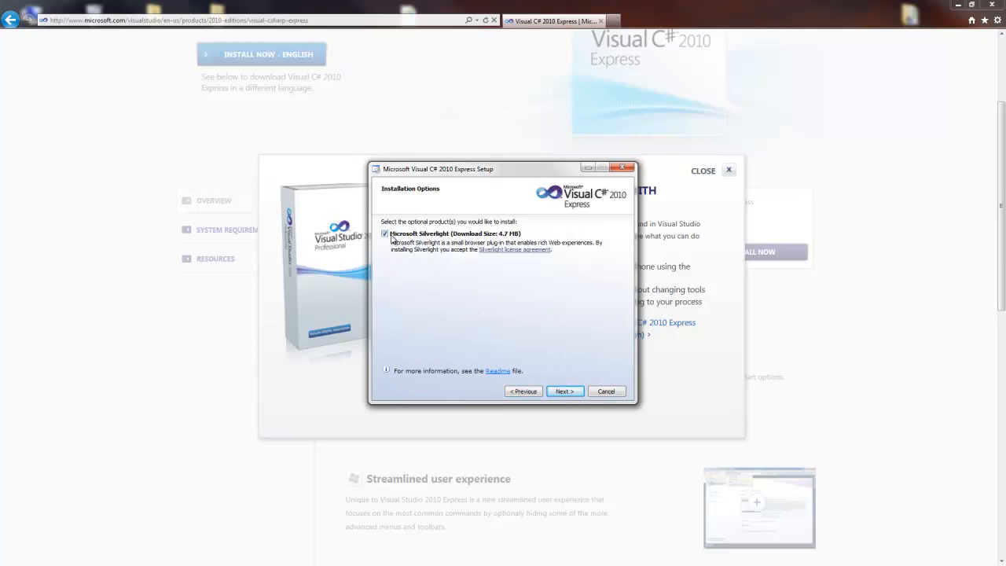
click(565, 391)
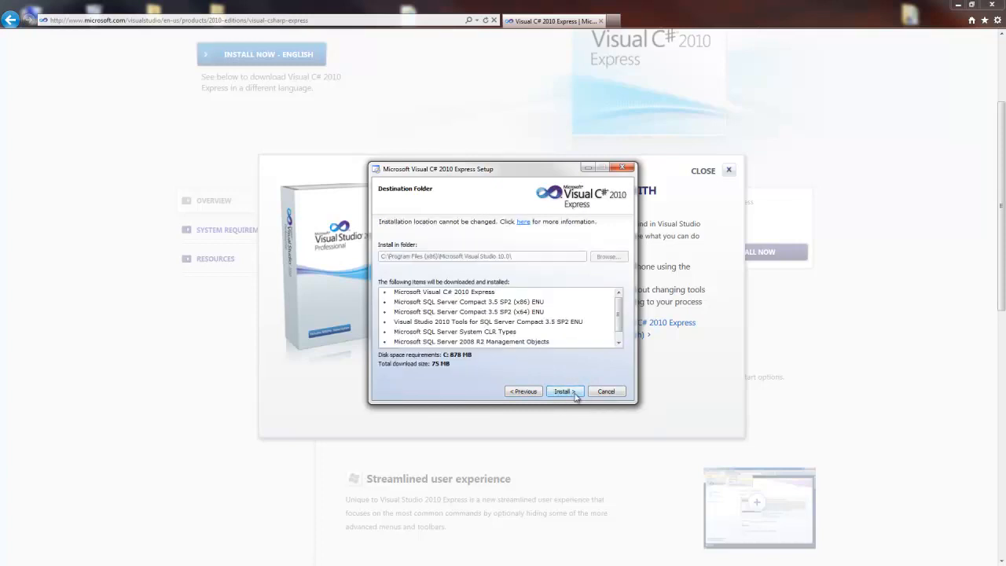
click(564, 391)
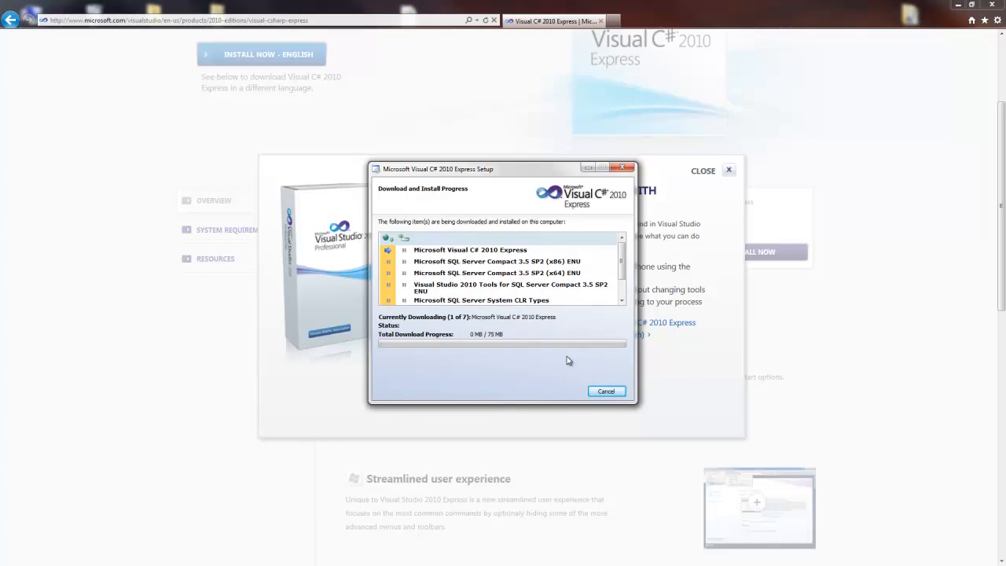
mouse_move(612, 328)
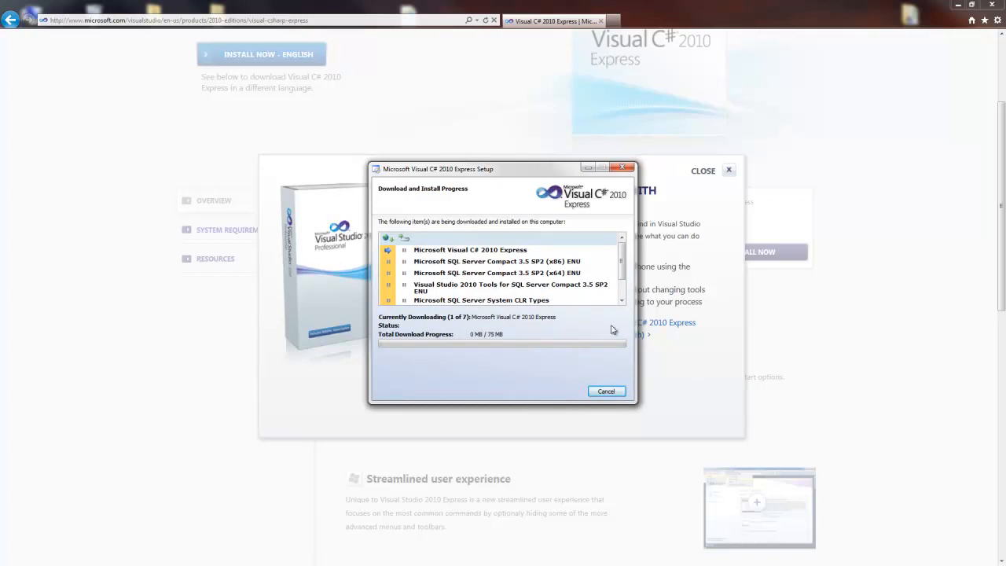
scroll(down, 3)
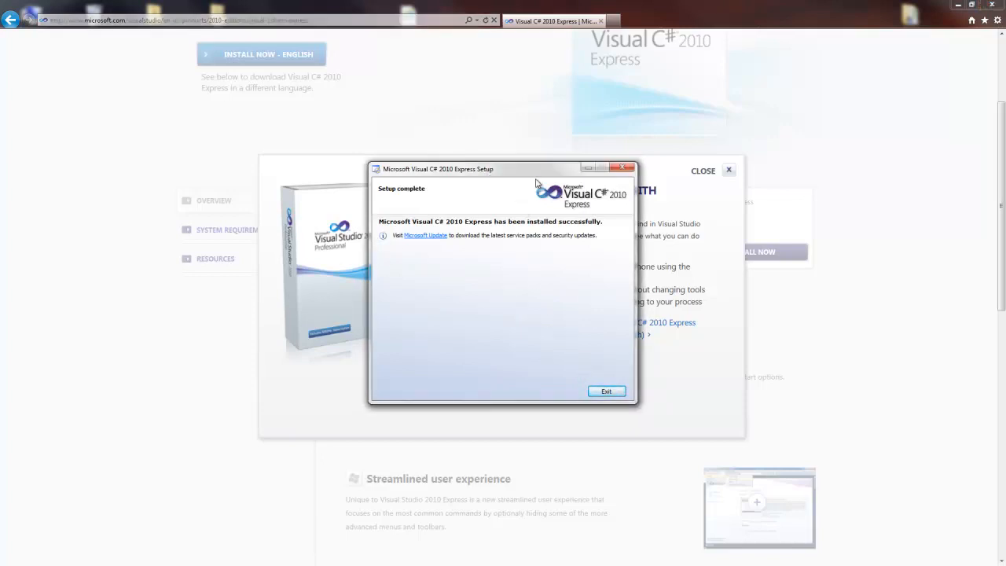
mouse_move(566, 257)
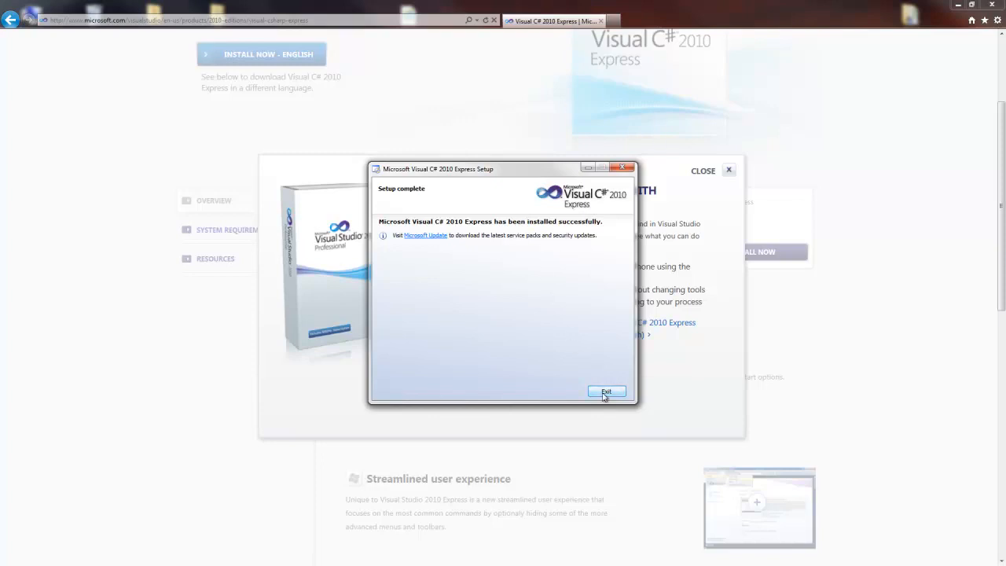
click(606, 391)
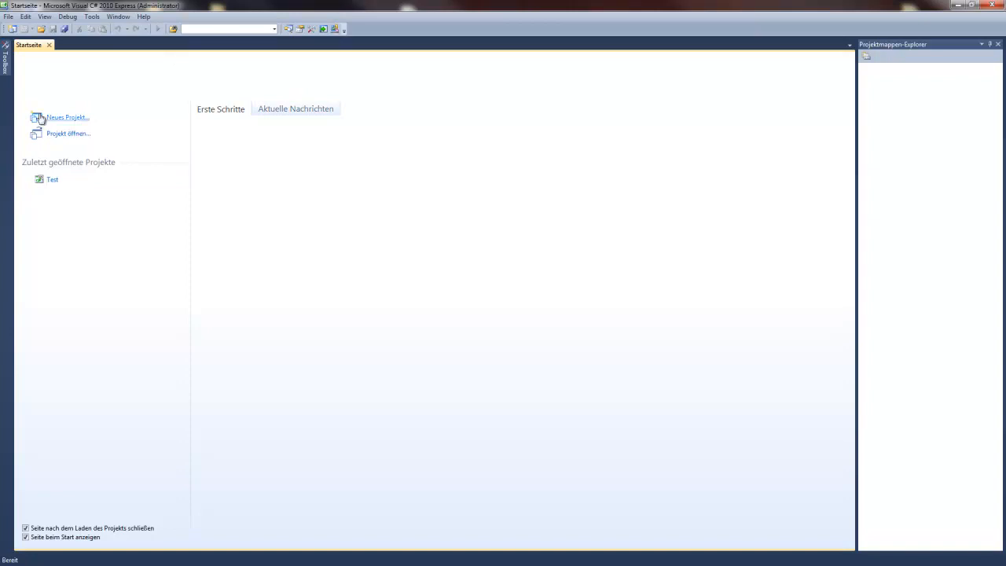
mouse_move(46, 164)
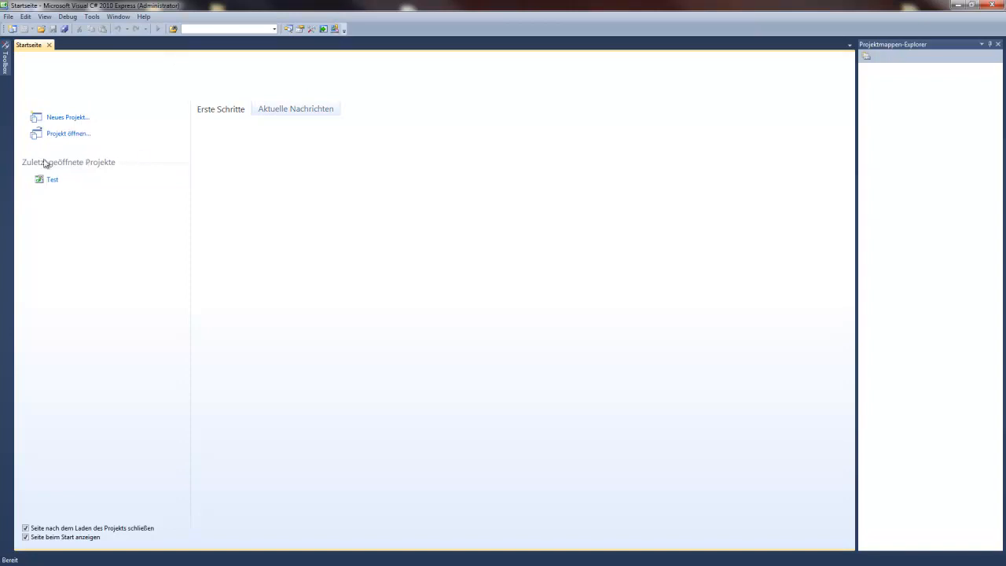
mouse_move(332, 241)
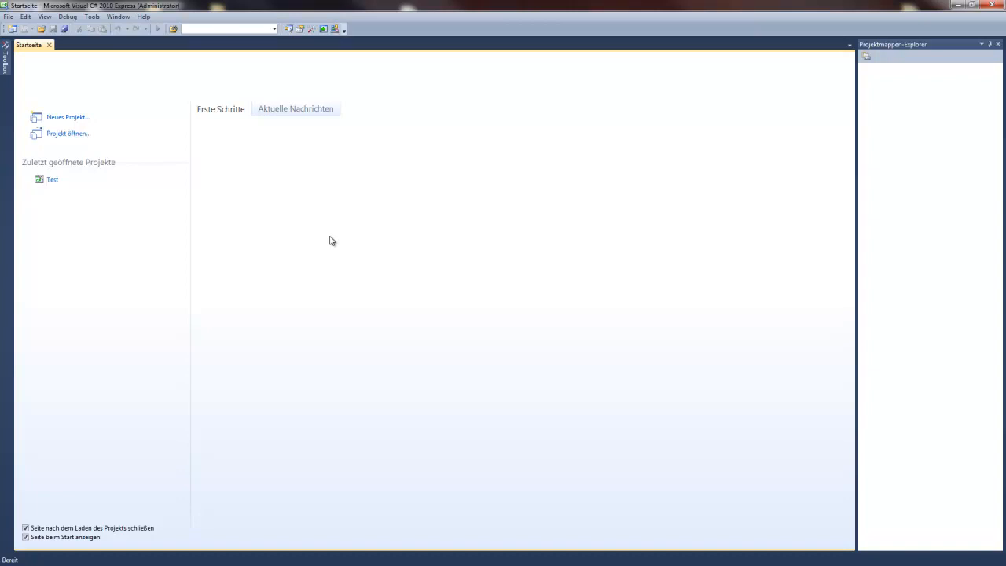
- Create a new Konsolenanwendung project named TestE
click(68, 117)
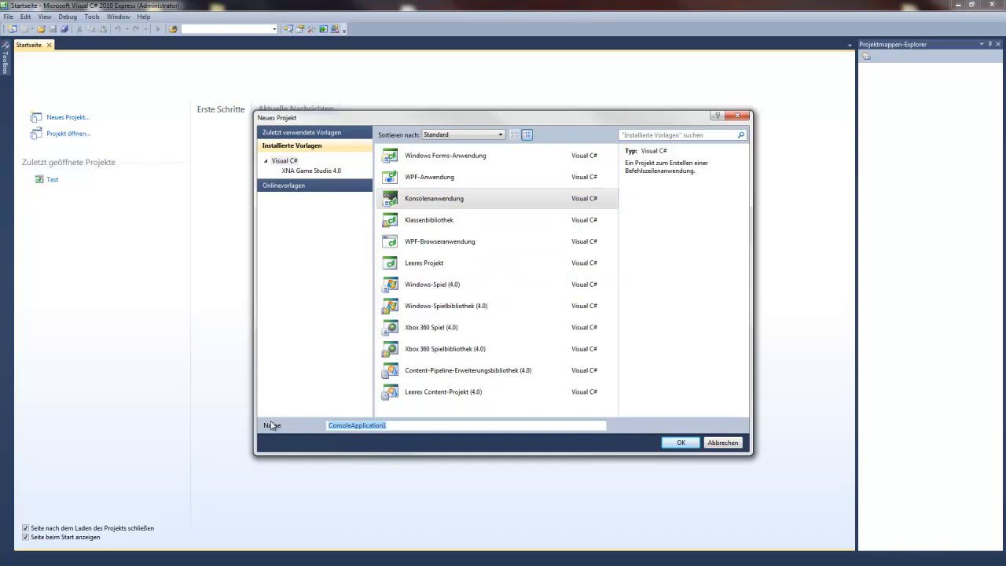
text(TestE)
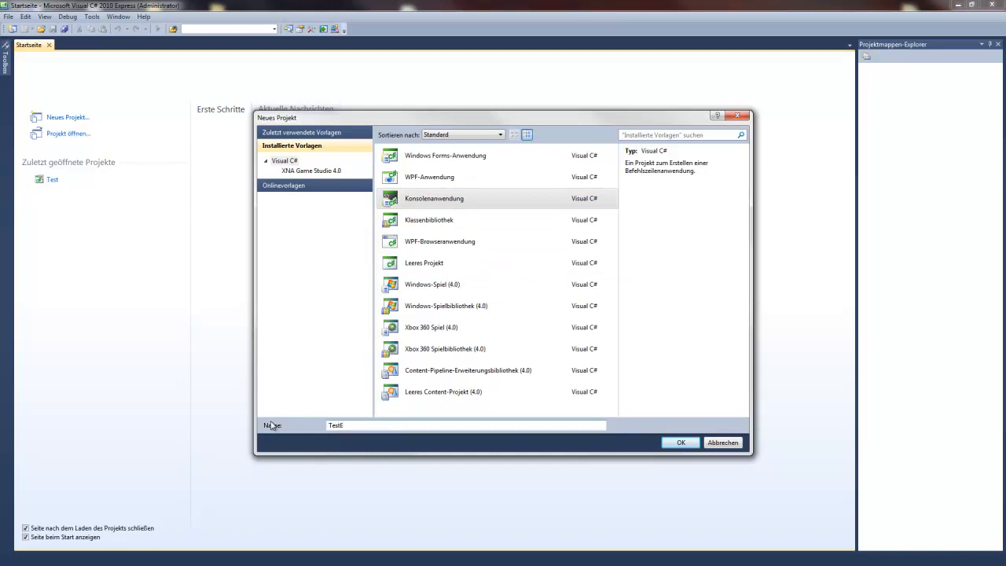
click(681, 442)
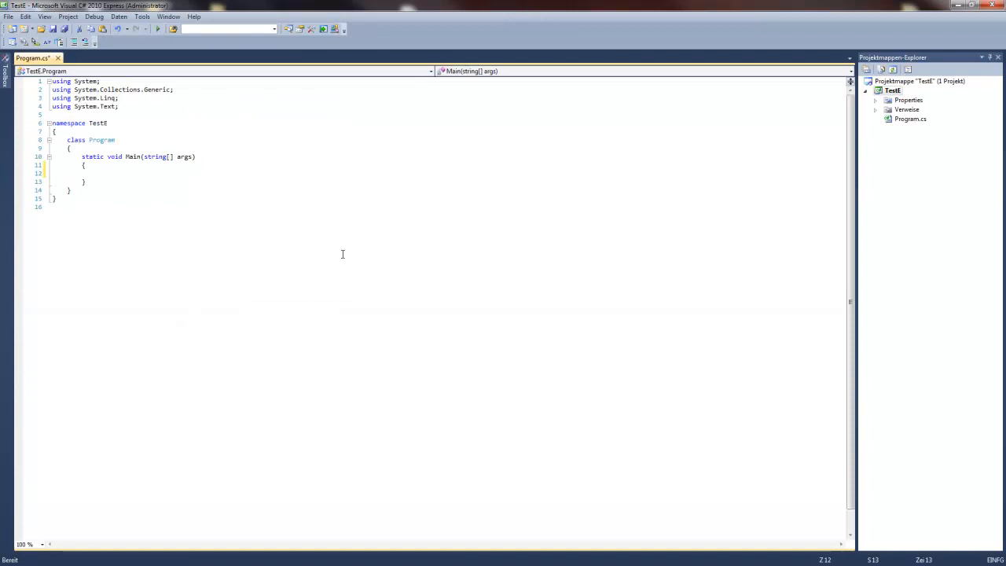
- Save the TestE project to the default Visual Studio 2010 Projects folder
click(17, 40)
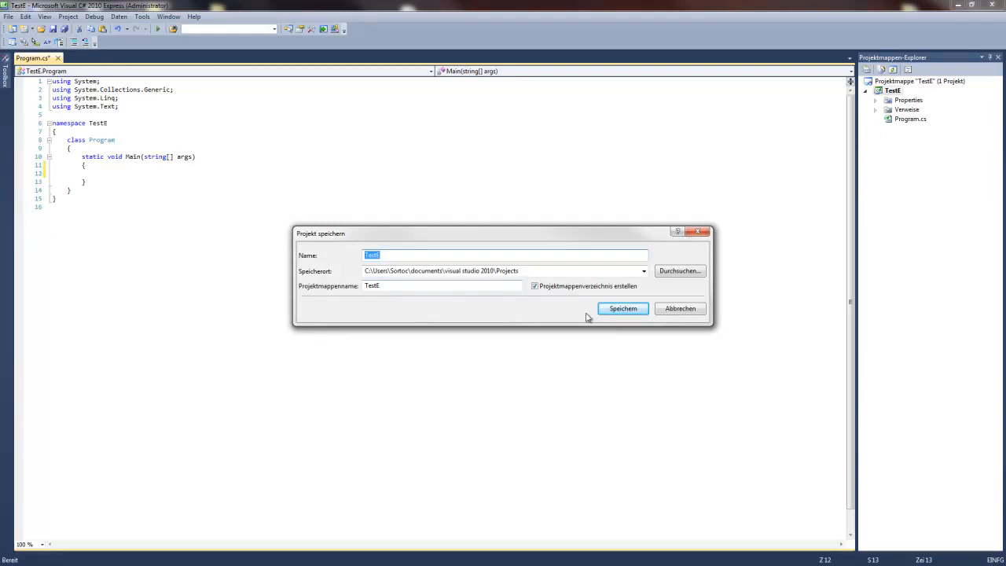
click(622, 309)
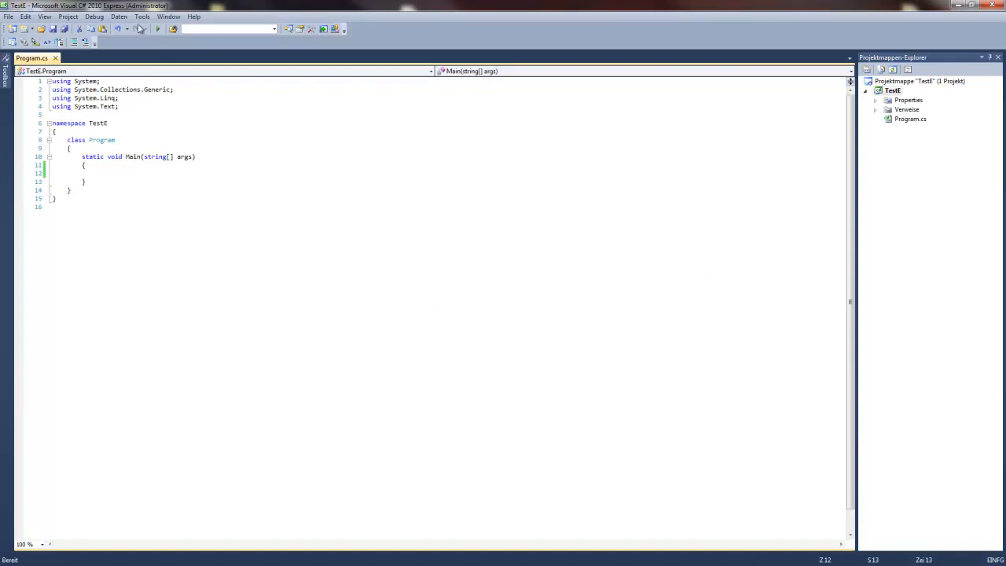
click(141, 17)
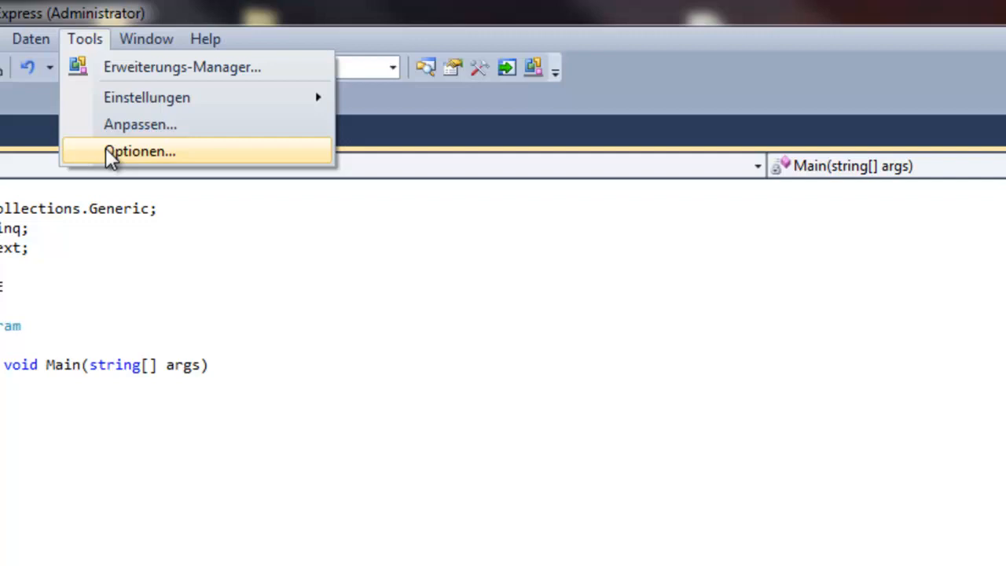
- In Optionen, enable Zeilenumbruch and Zeilennummern under Text-Editor > Alle Sprachen
click(140, 151)
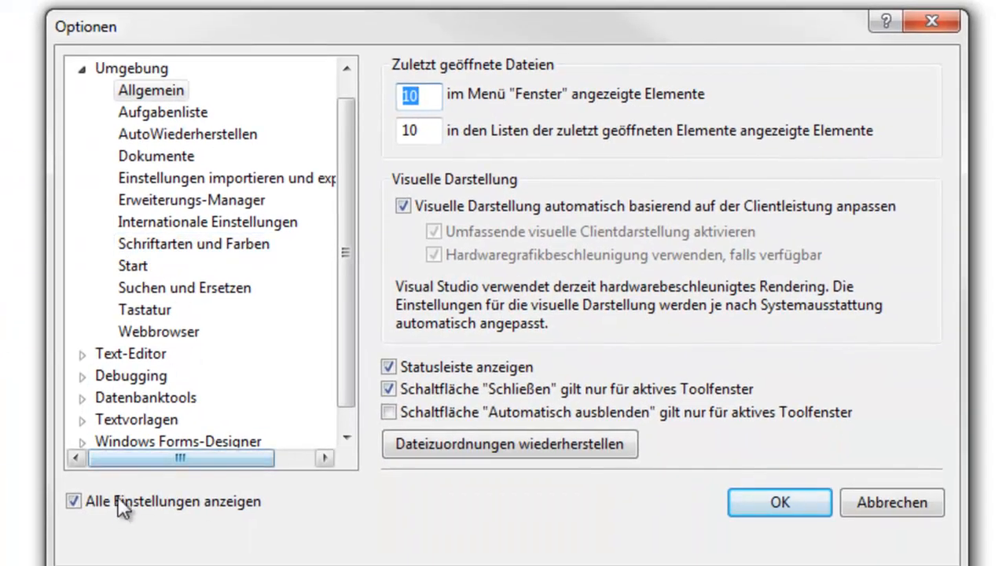
click(67, 502)
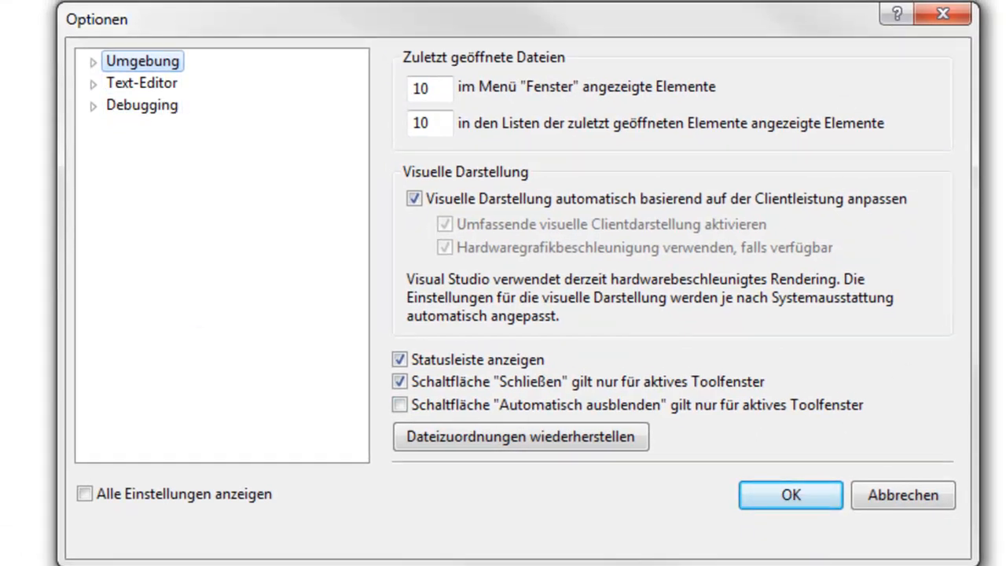
click(82, 494)
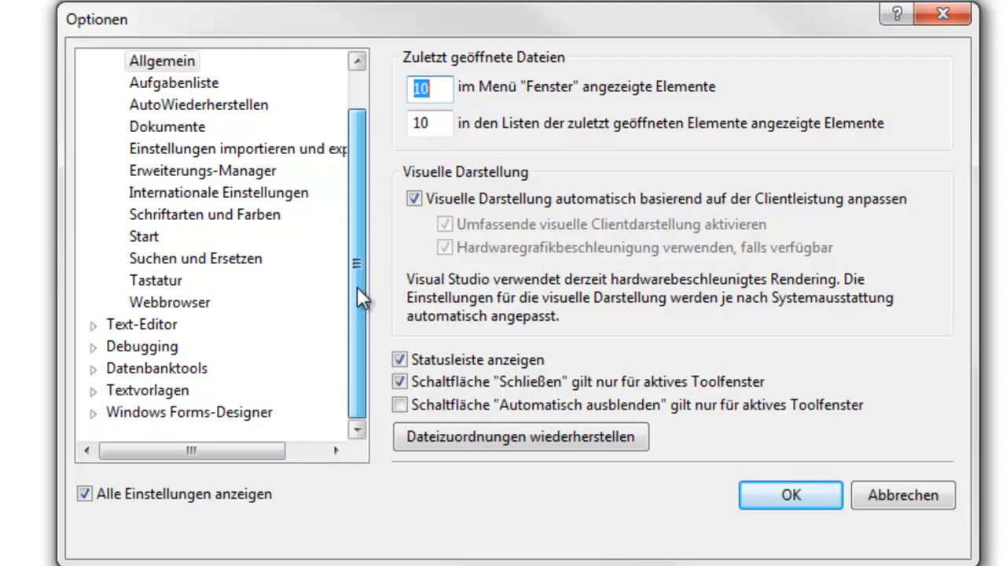
click(142, 324)
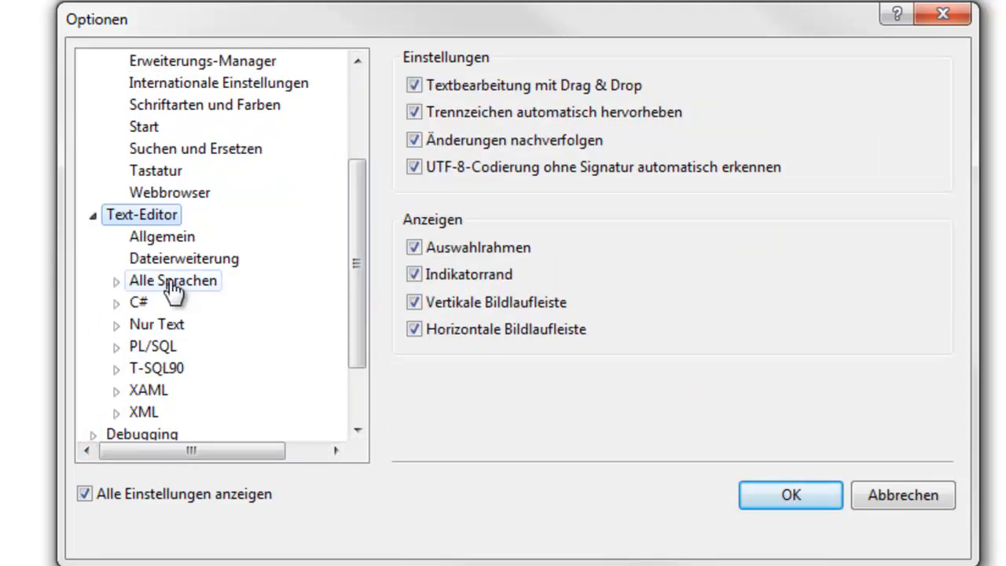
click(173, 281)
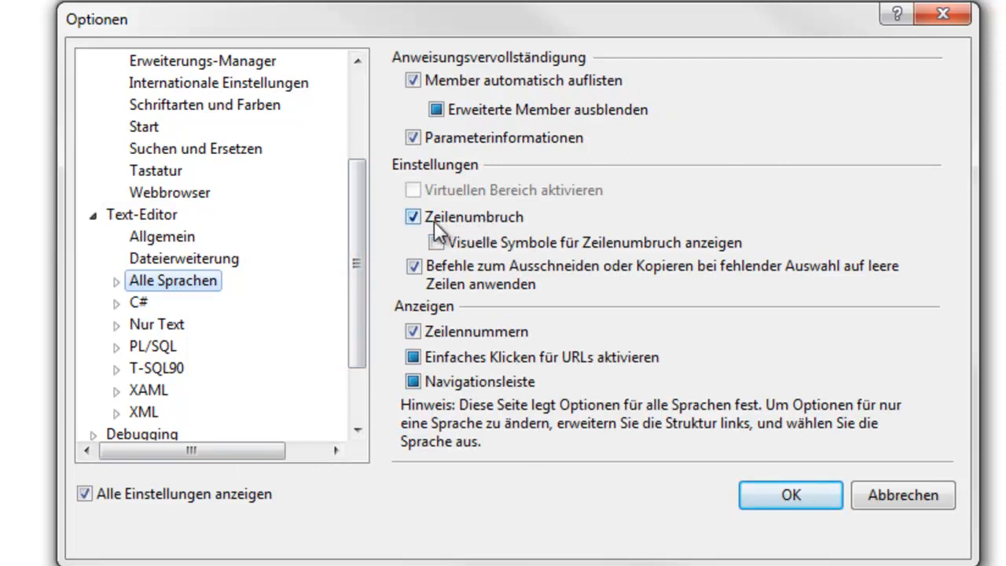
mouse_move(499, 228)
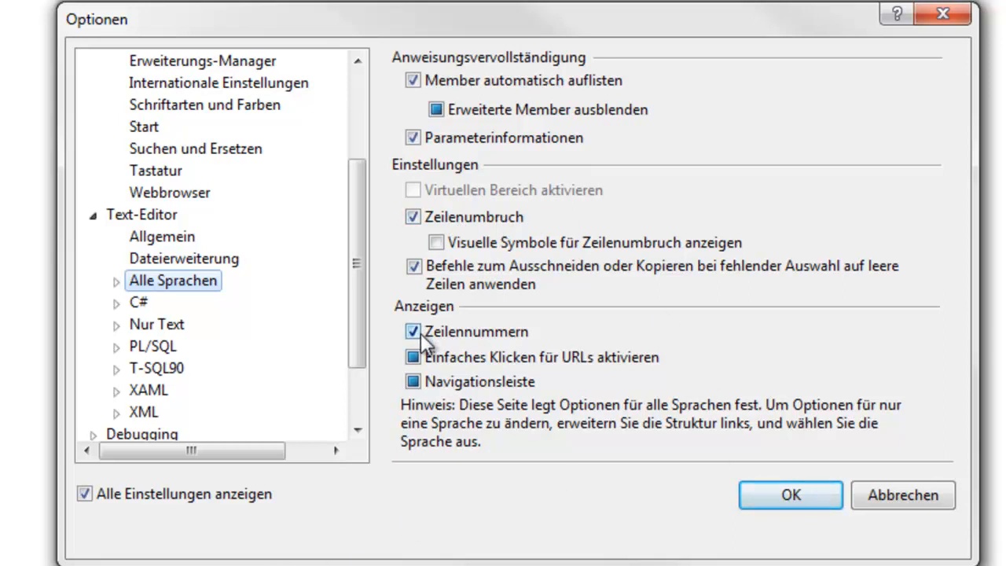
mouse_move(511, 338)
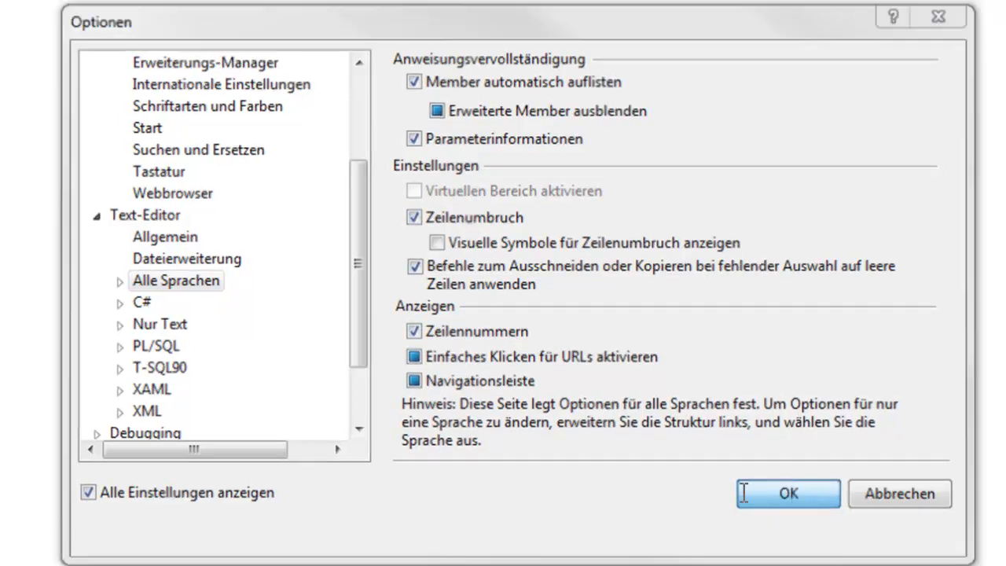
click(792, 494)
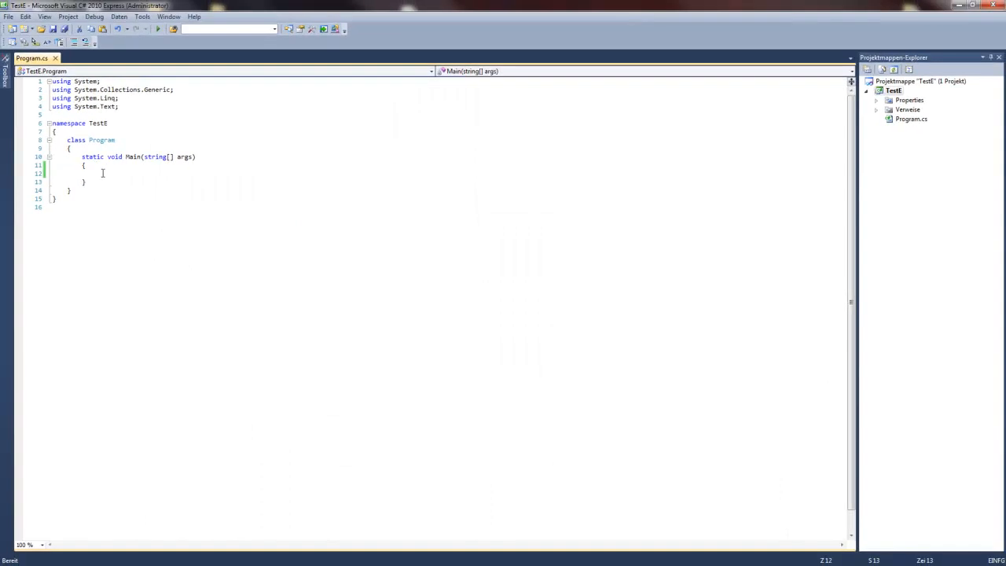
mouse_move(207, 206)
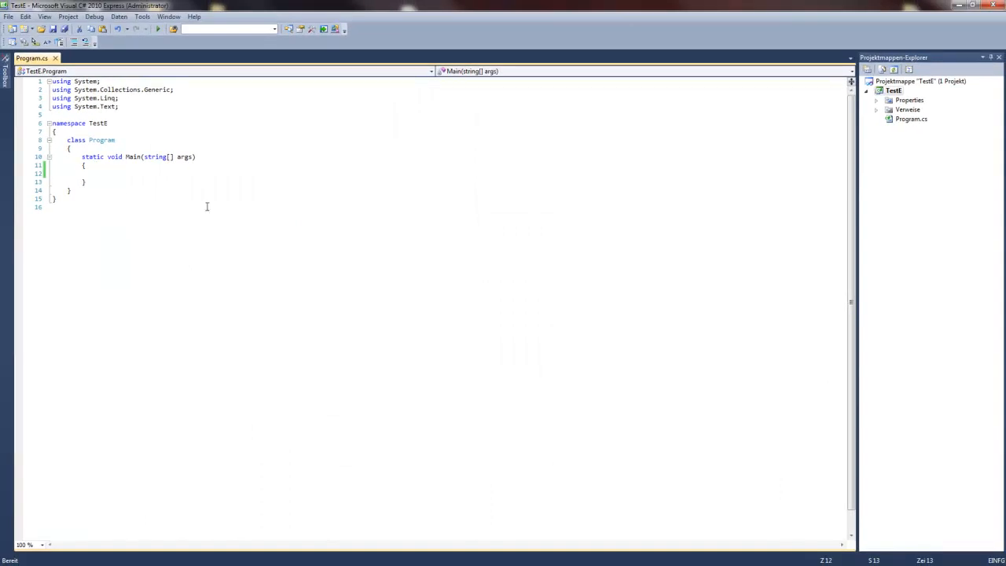